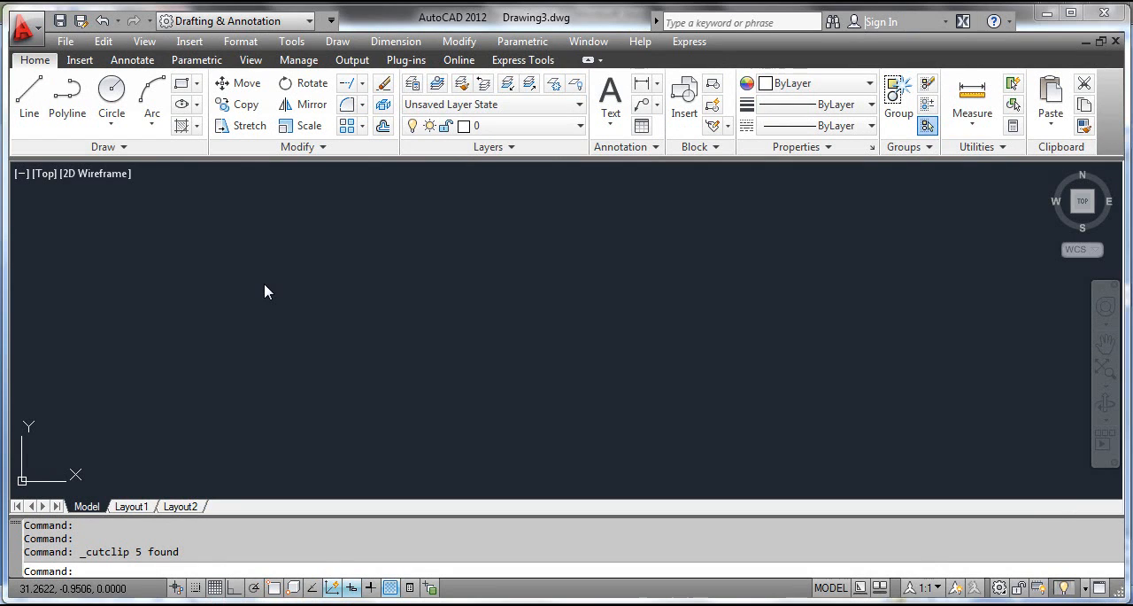
mouse_move(250, 125)
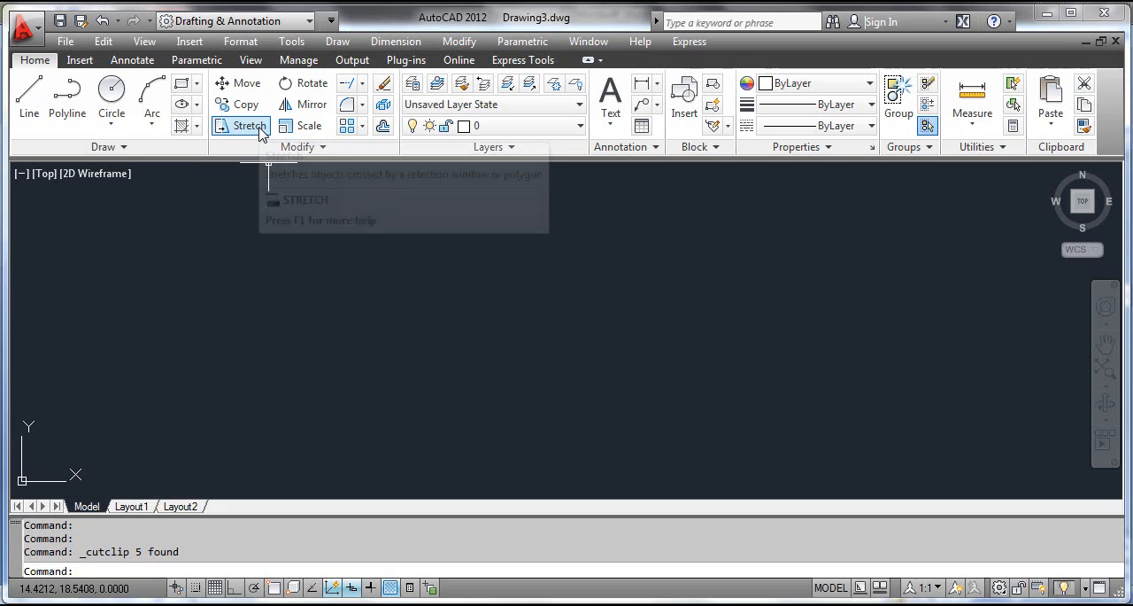
mouse_move(293, 287)
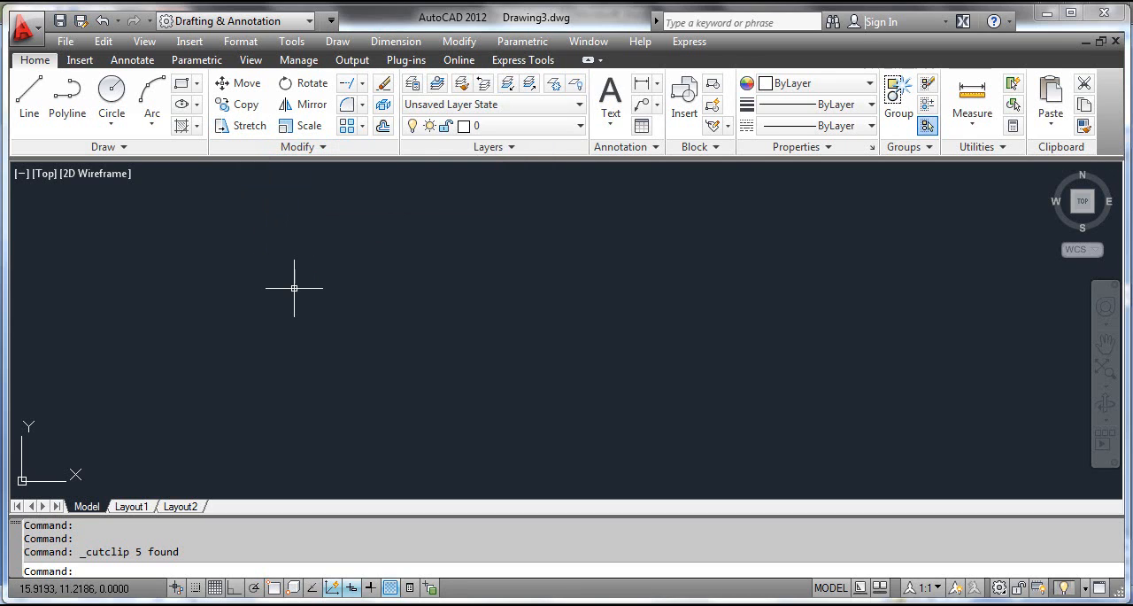
mouse_move(459, 41)
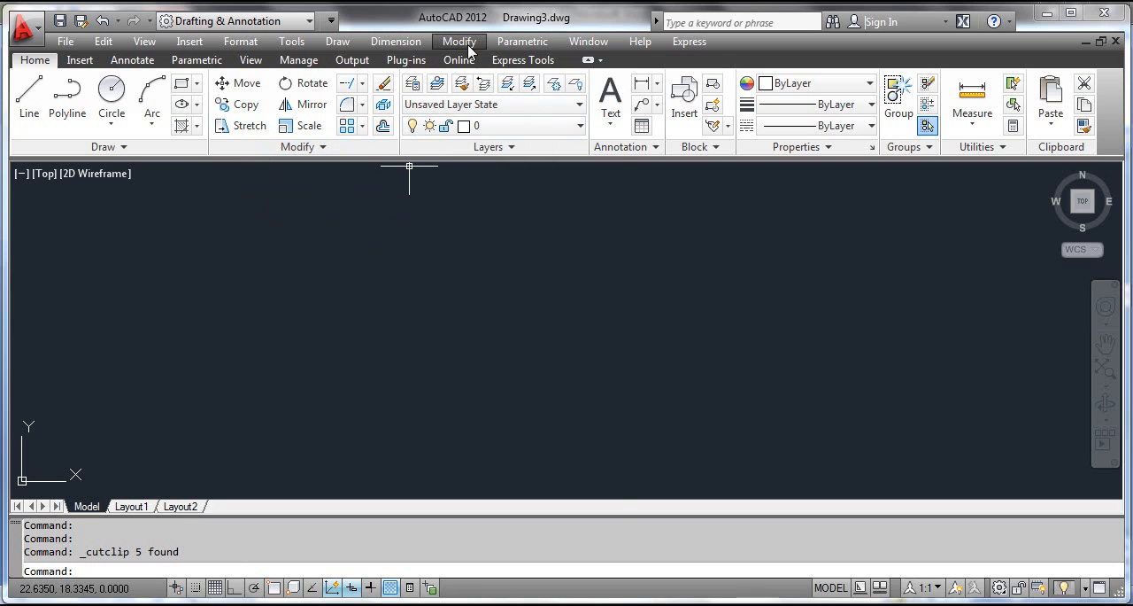
Paste the slot shape and vertical line back into the empty drawing
click(460, 40)
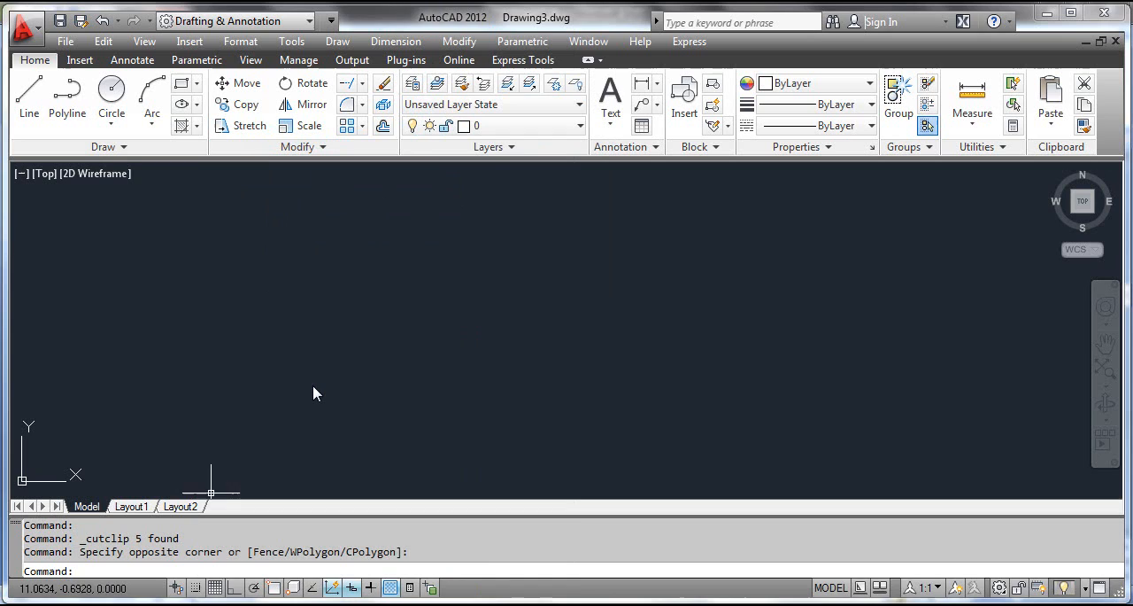
mouse_move(315, 385)
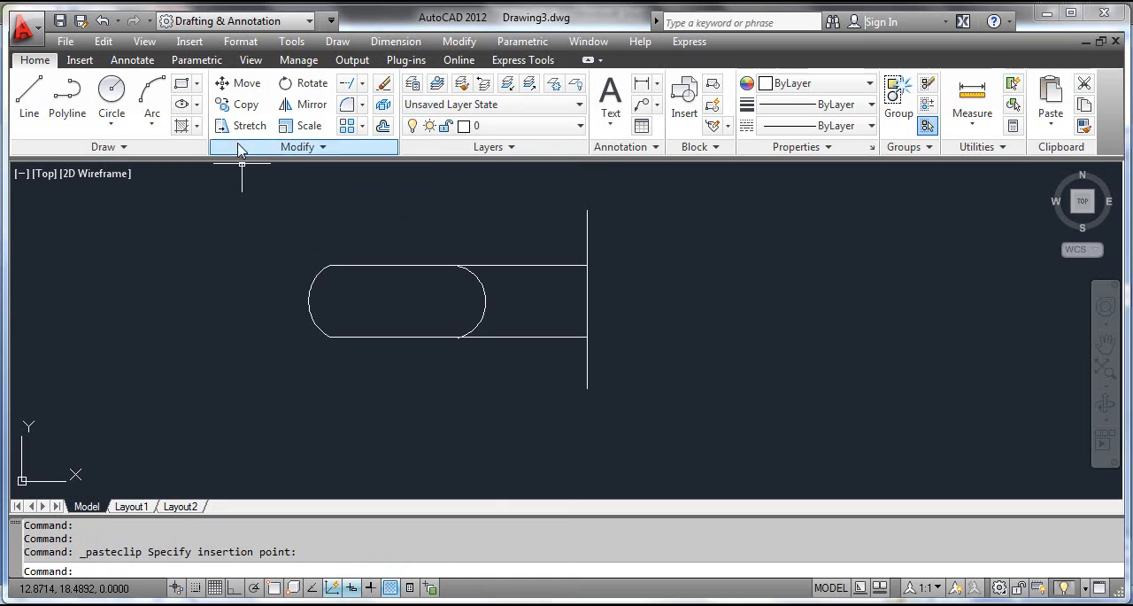
Start Stretch on the slot's left rounded end to shorten it
click(241, 125)
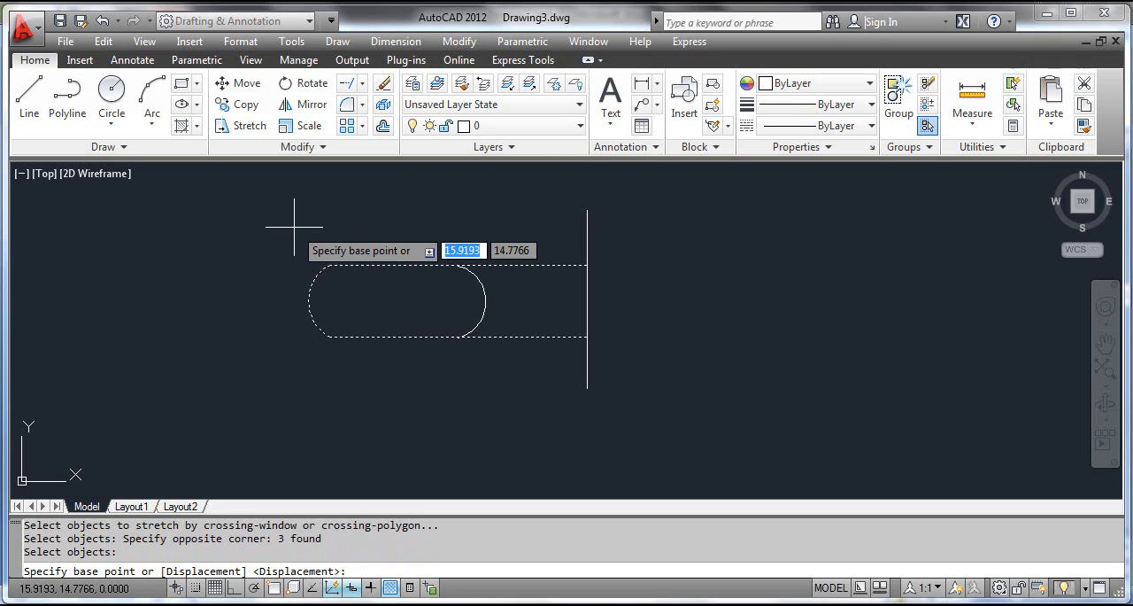
mouse_move(281, 296)
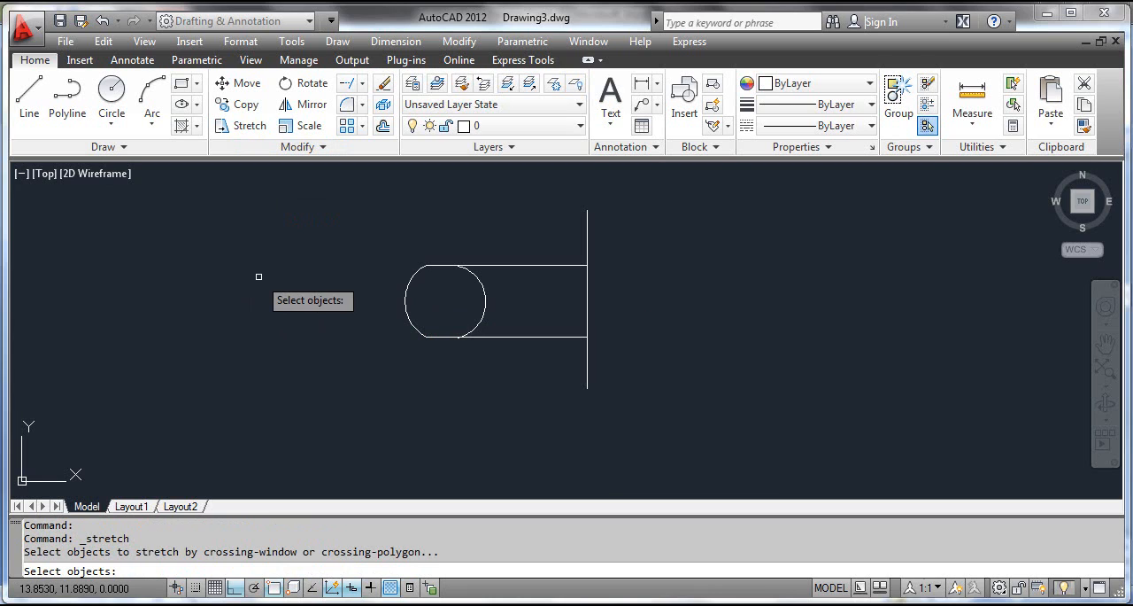
mouse_move(567, 352)
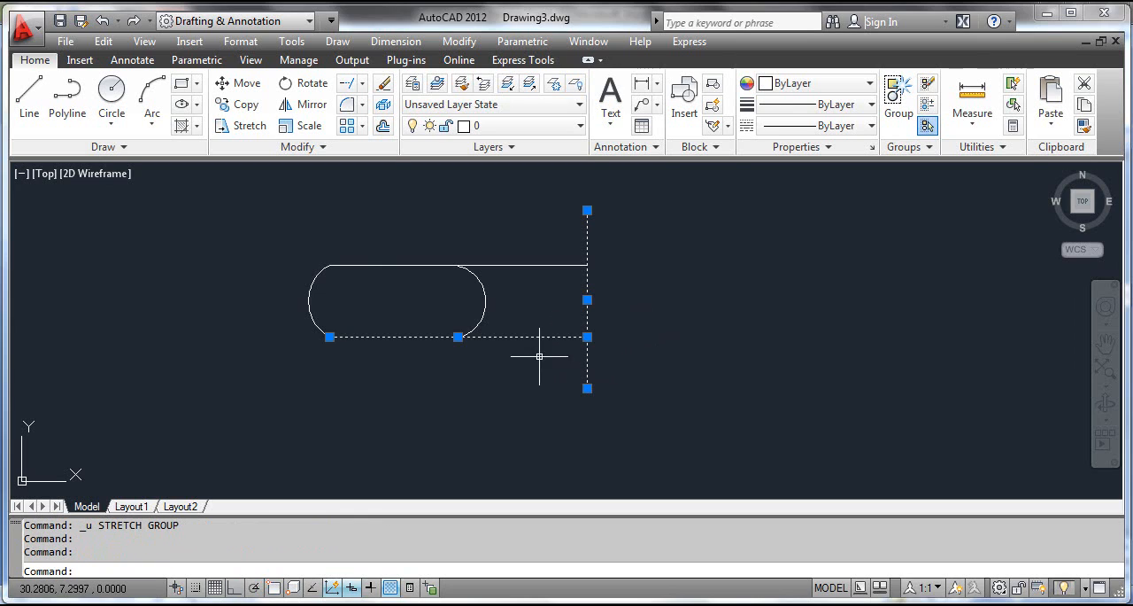
mouse_move(522, 370)
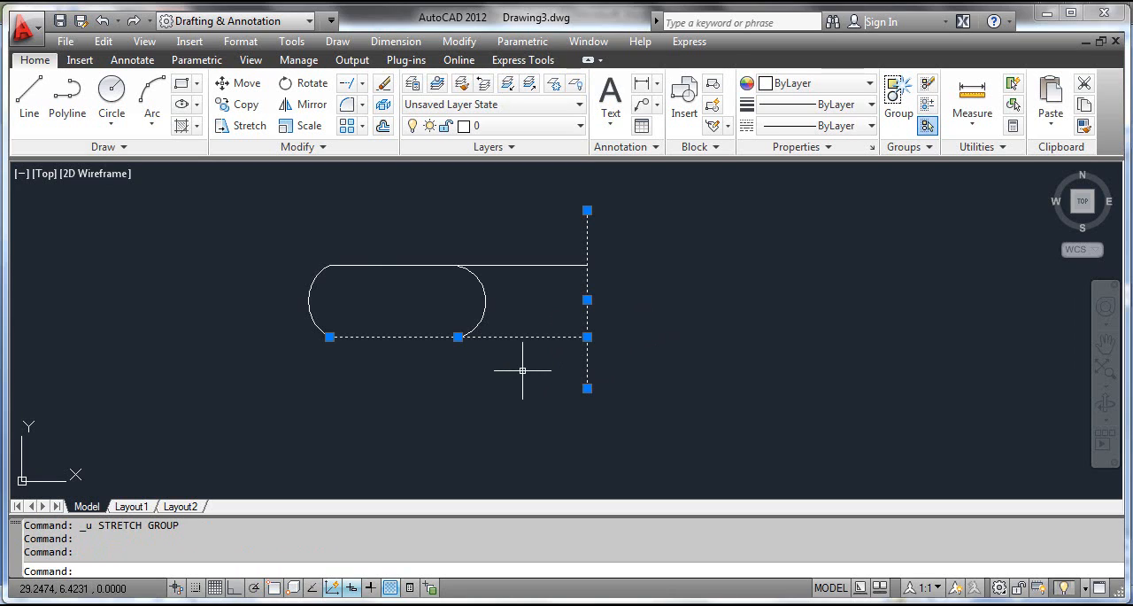
Grab the shared endpoint grip of the bottom and vertical lines to grip-stretch it
click(587, 337)
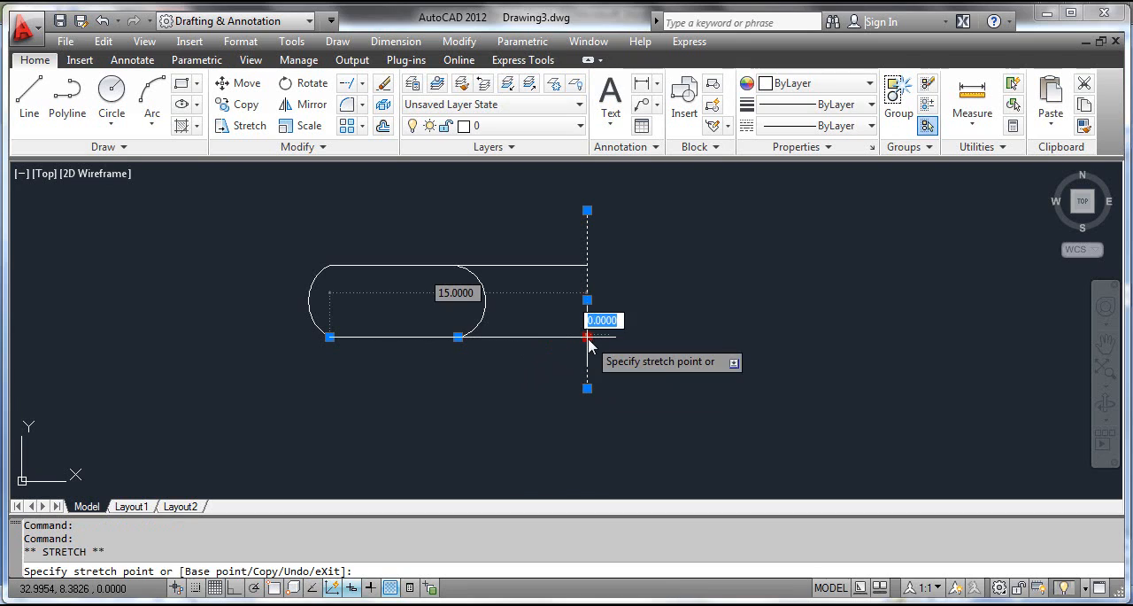